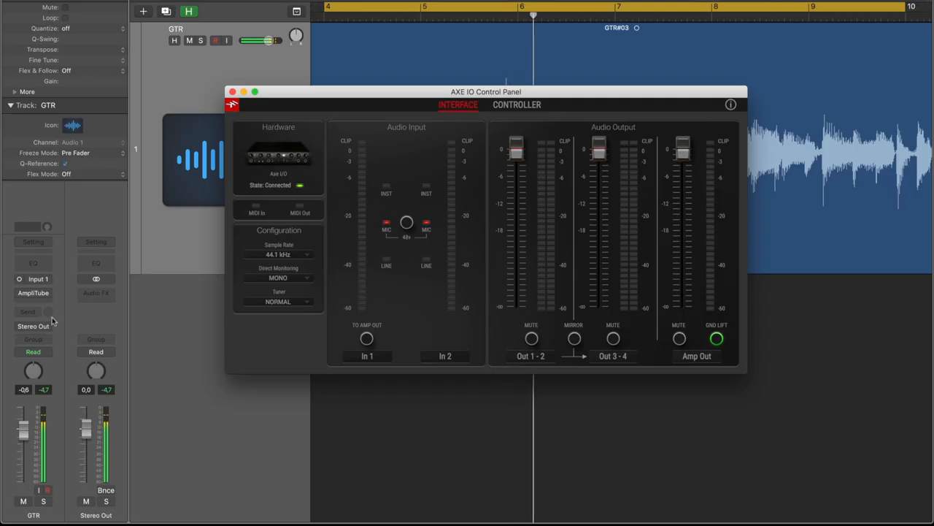
Route the GTR track's output to the interface's mono amp output instead of Stereo Output.
click(26, 313)
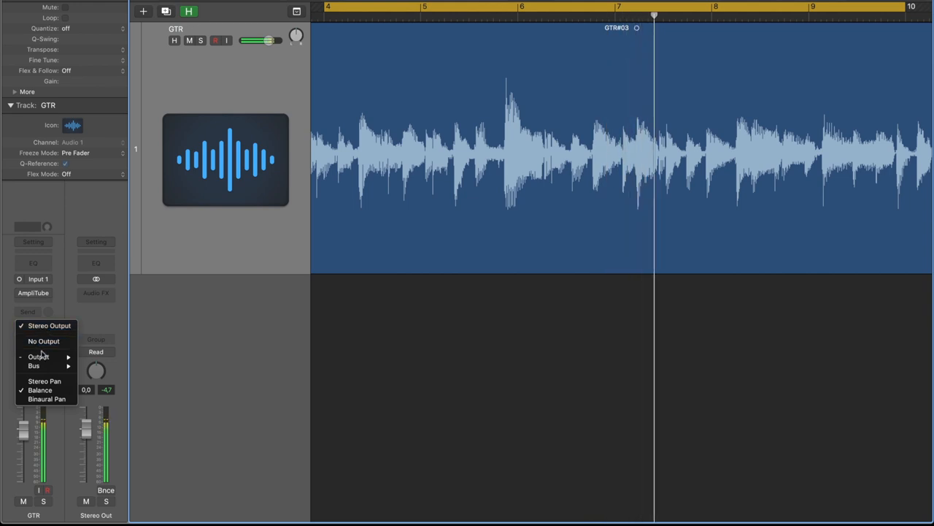
click(38, 357)
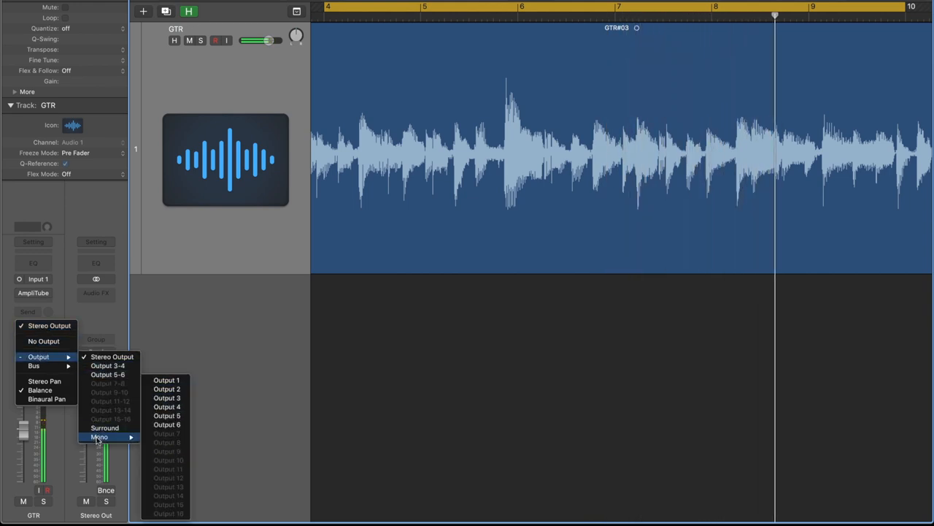
click(166, 415)
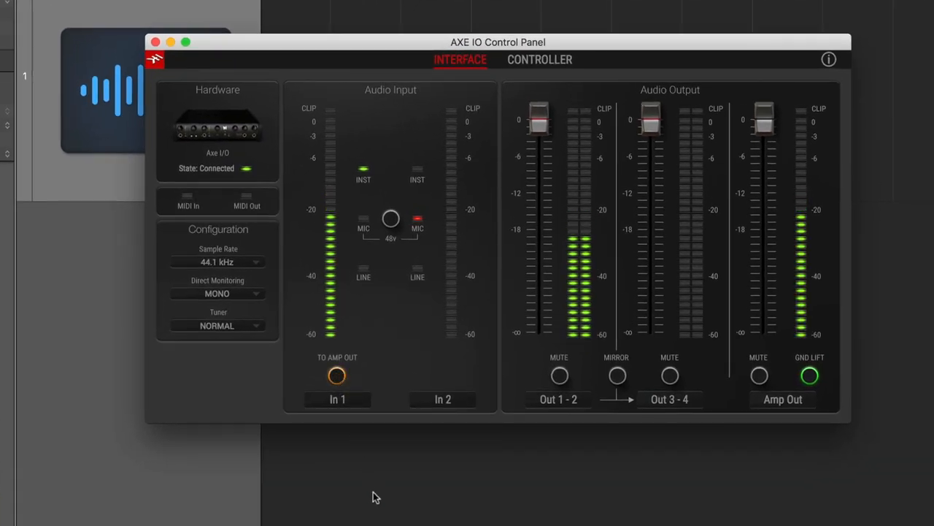
Bring the AXE I/O Control Panel forward to check the In 1 and Amp Out meters.
drag(498, 41, 353, 41)
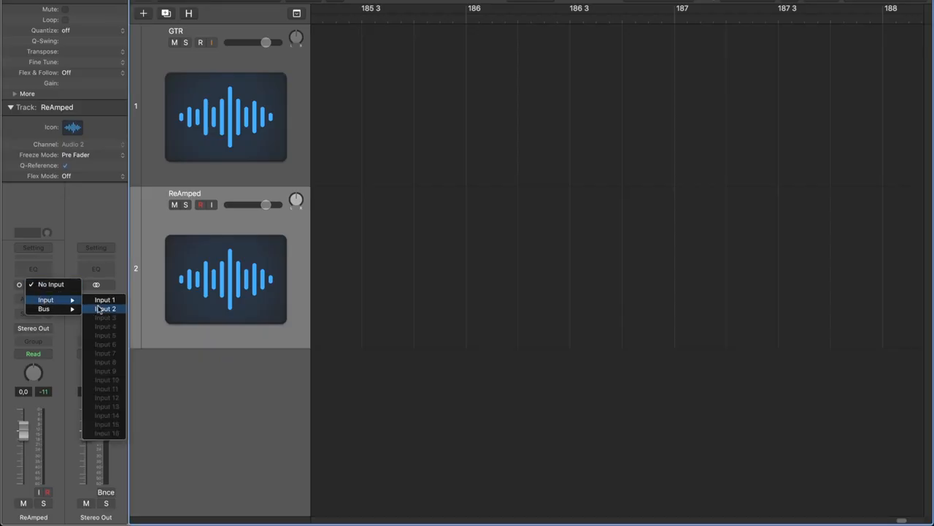
Set the ReAmped track to record from Input 2, then reach the vocal reamp track's output routing.
click(105, 308)
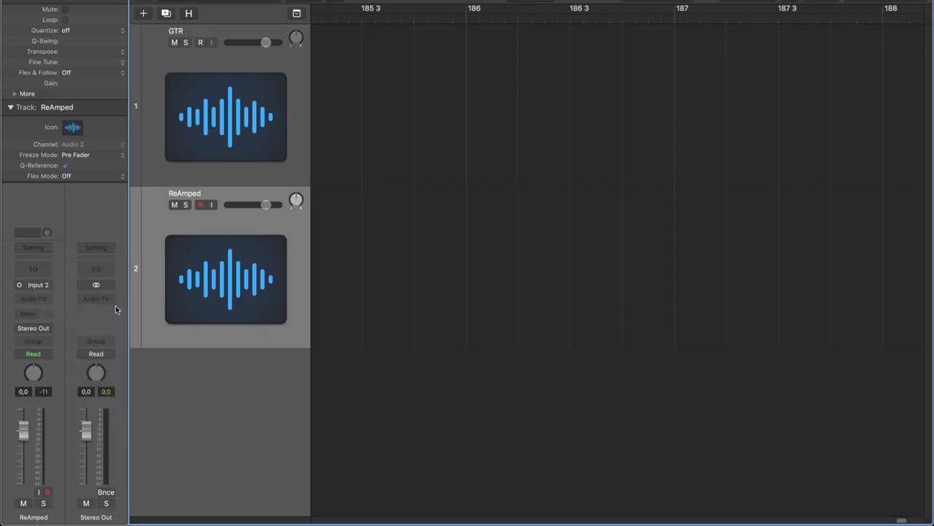
click(200, 204)
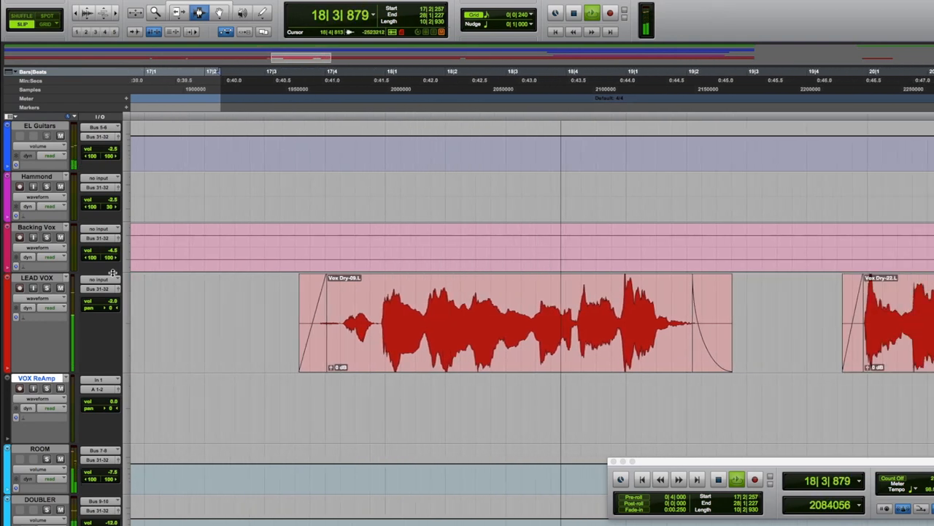
click(99, 279)
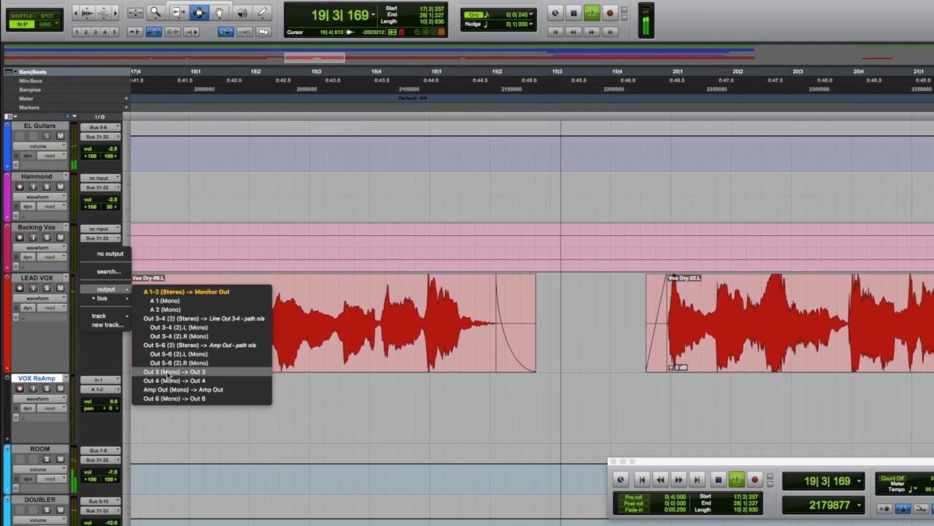